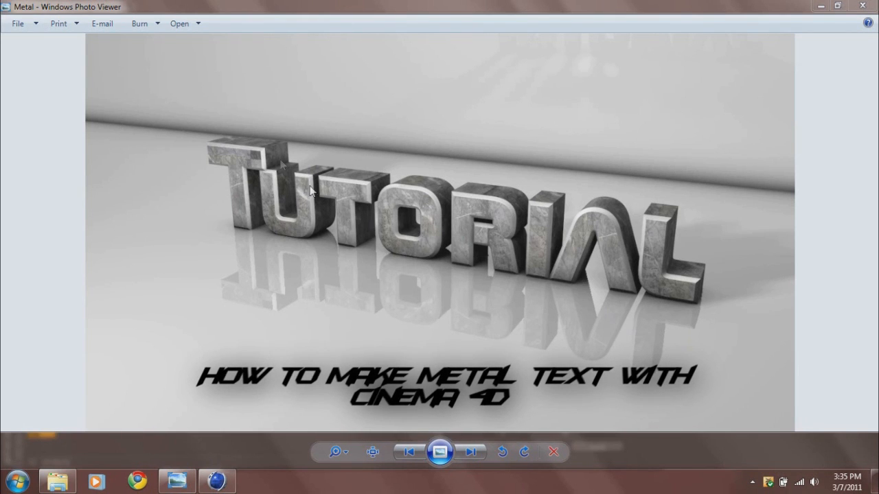
{"action": "mouse_move", "coordinate": [275, 165]}
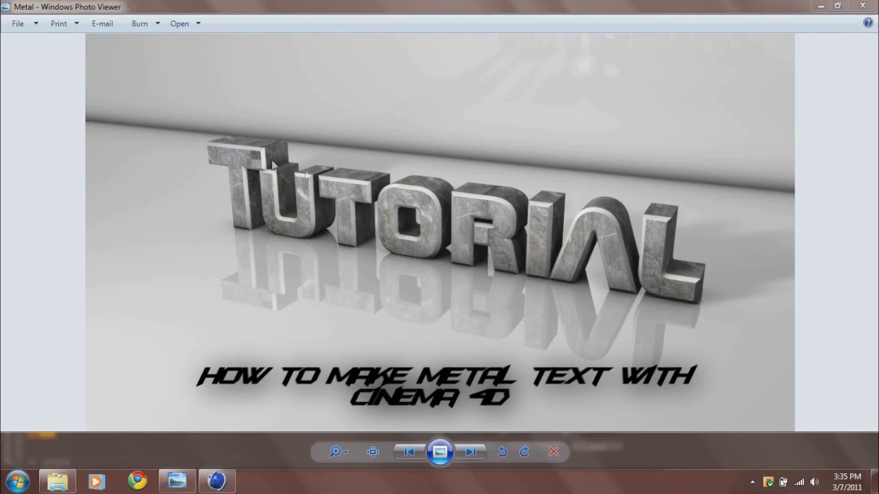
{"action": "mouse_move", "coordinate": [445, 253]}
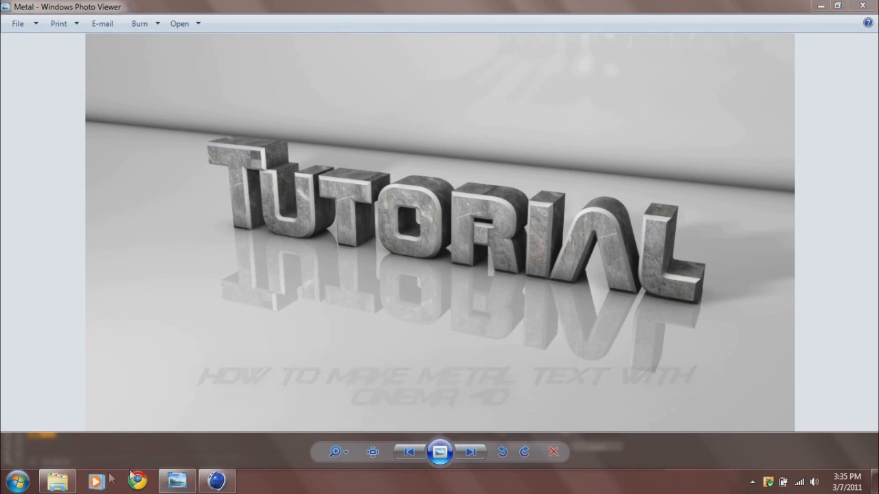
Step: Review the General, Output (1280×720), Save and Multi-Pass render settings
{"action": "left_click", "coordinate": [217, 481]}
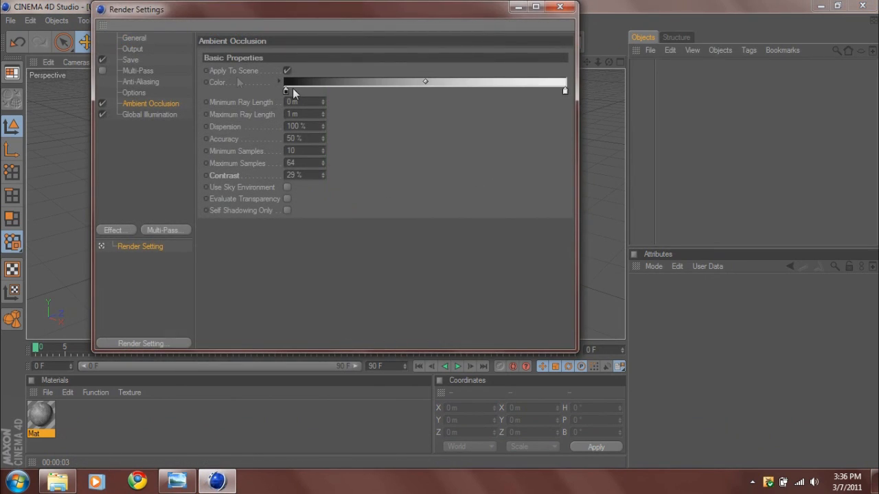
{"action": "left_click", "coordinate": [135, 39]}
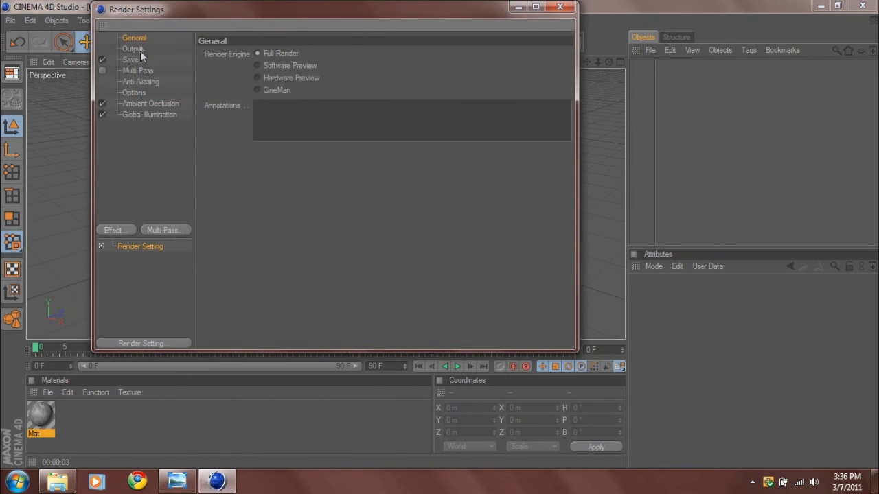
{"action": "left_click", "coordinate": [132, 49]}
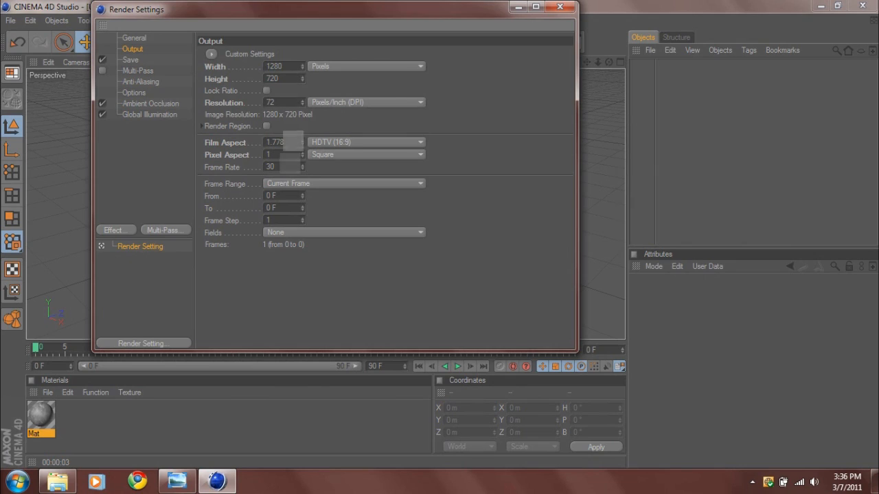
{"action": "left_click", "coordinate": [129, 60]}
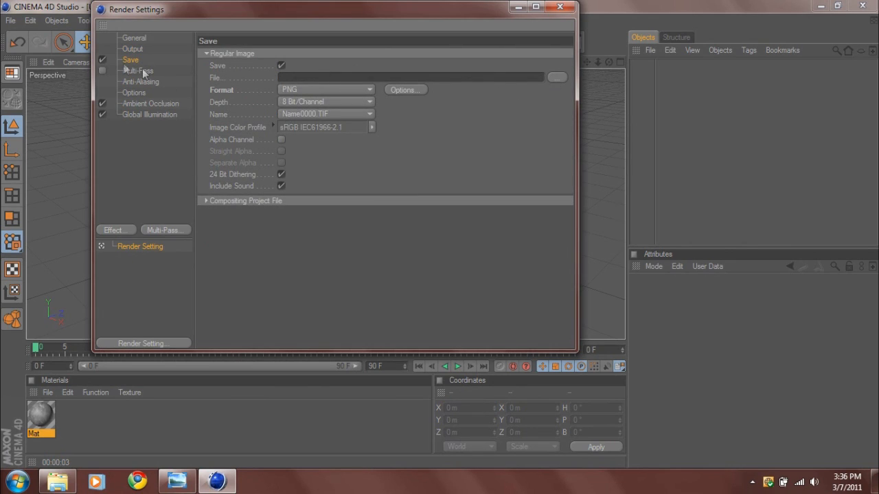
{"action": "left_click", "coordinate": [137, 70]}
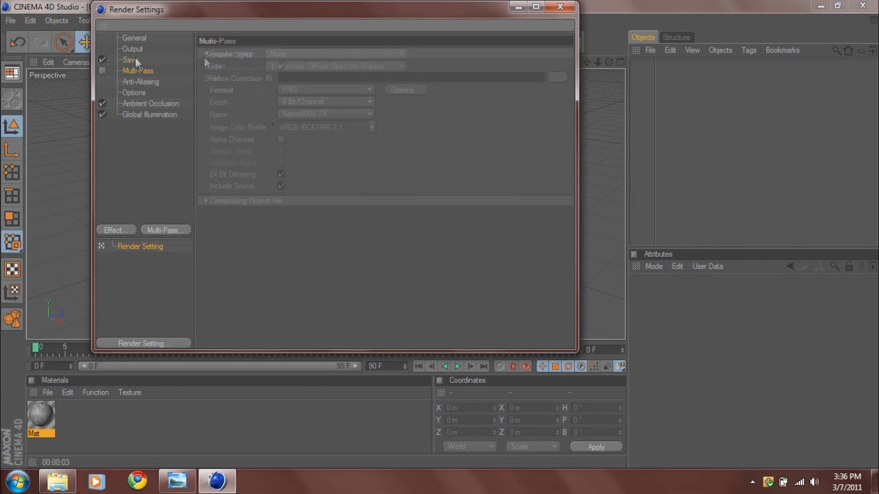
Step: Review Anti-Aliasing, Ambient Occlusion and Global Illumination, ending on the irradiance cache settings
{"action": "left_click", "coordinate": [137, 72]}
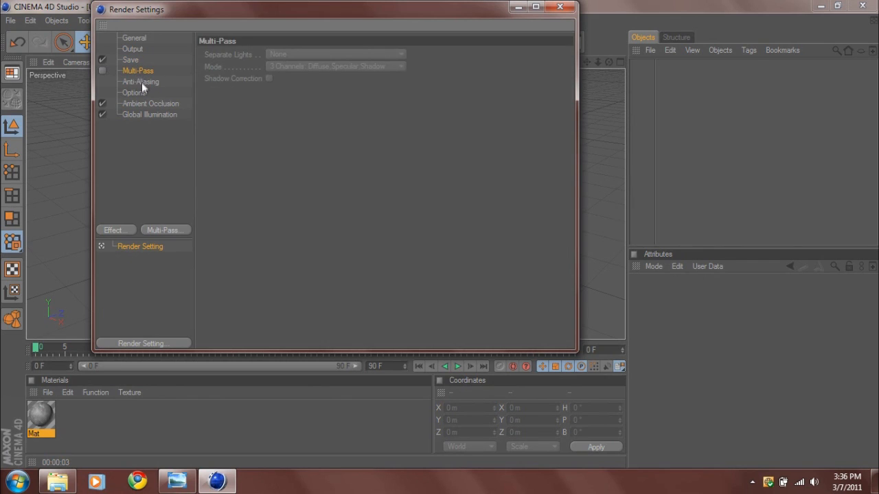
{"action": "left_click", "coordinate": [149, 103]}
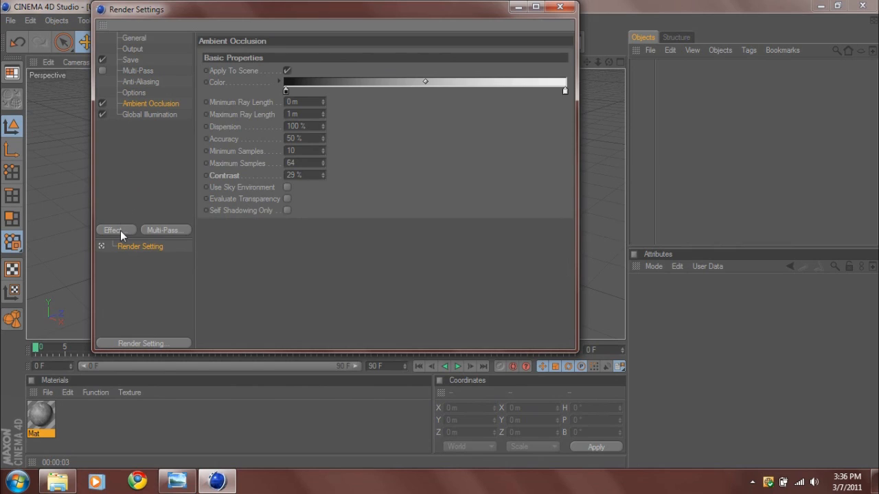
{"action": "left_click", "coordinate": [115, 229]}
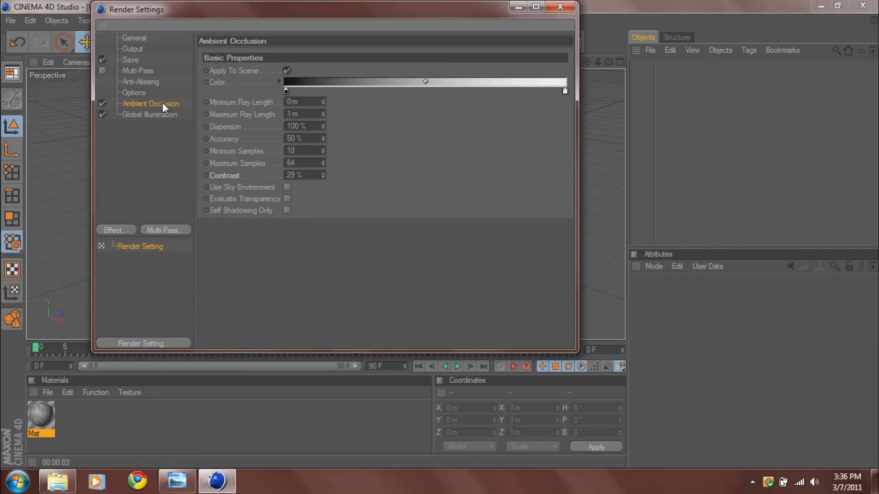
{"action": "left_click", "coordinate": [149, 115]}
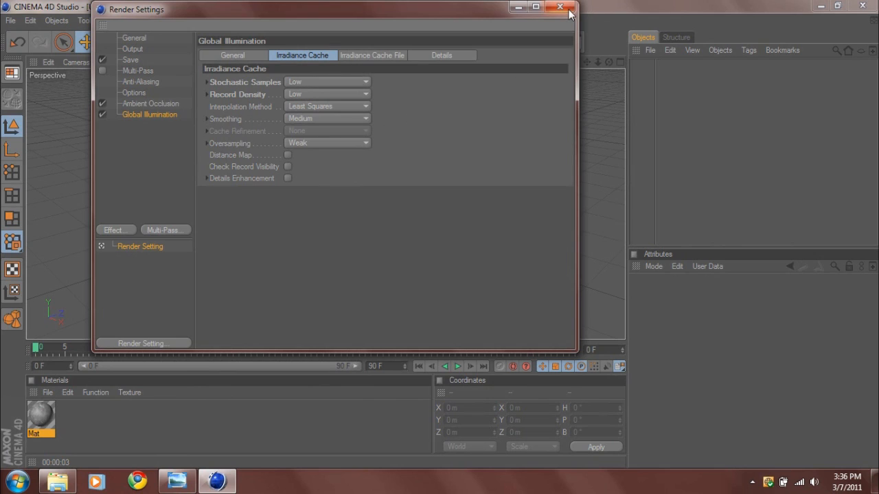
Step: Change the MoText object's text to 'Tutorial', centre-aligned
{"action": "left_click", "coordinate": [561, 6]}
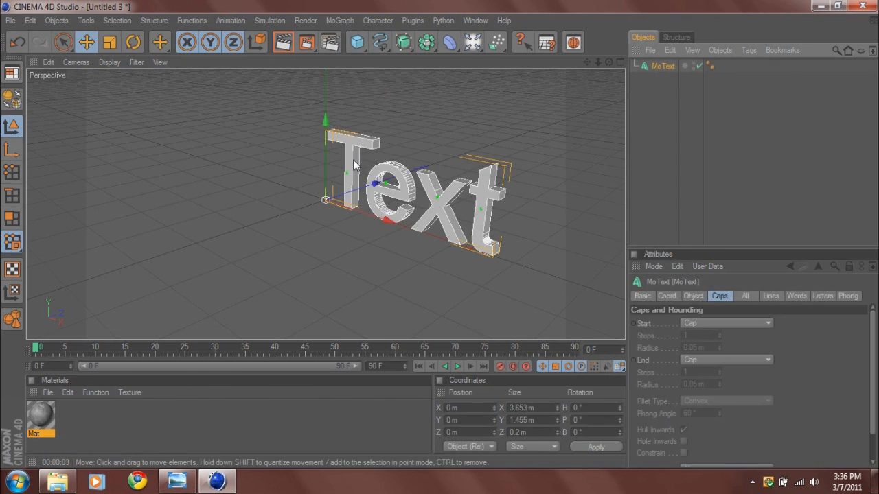
{"action": "left_click", "coordinate": [666, 296]}
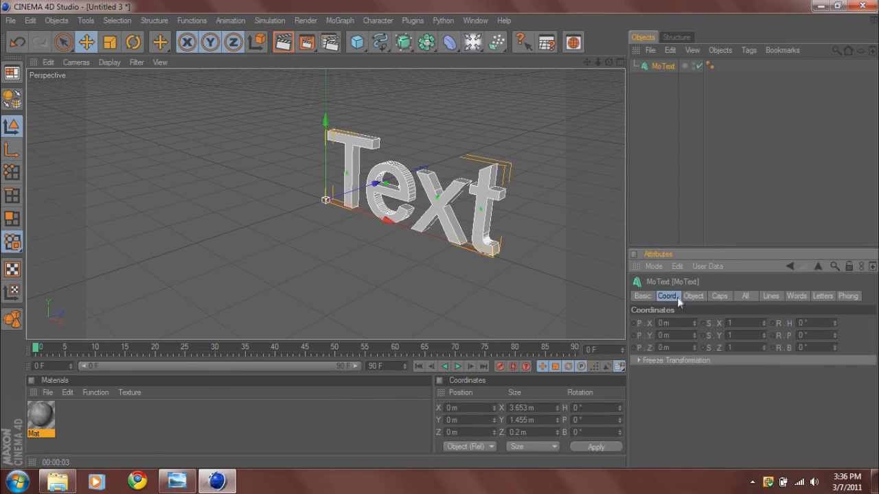
{"action": "left_click", "coordinate": [692, 296]}
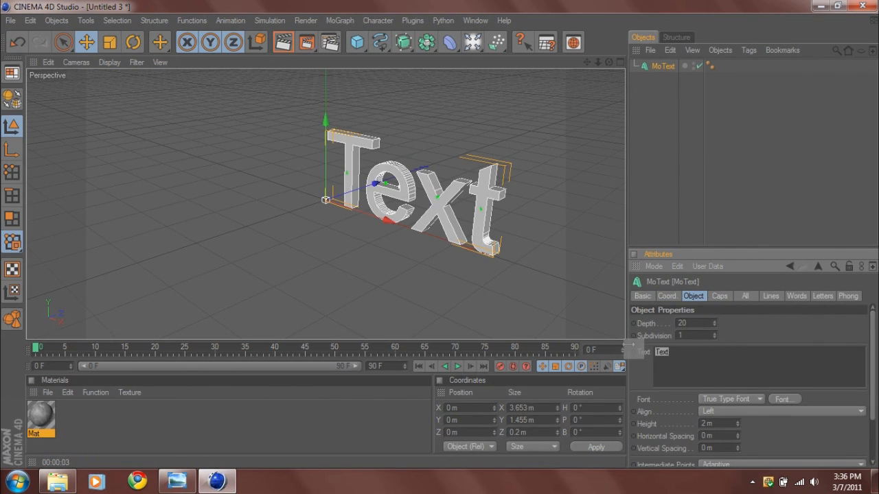
{"action": "type", "text": "Tutorial"}
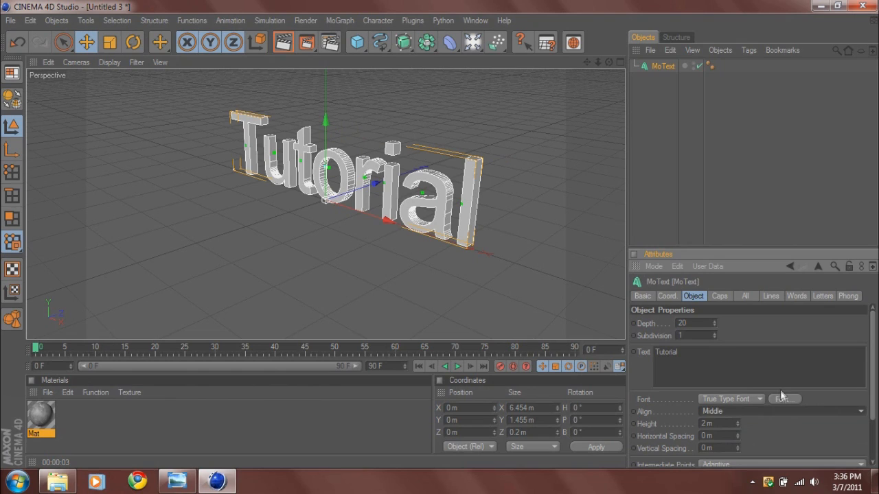
Step: Set the text's font to the stylised bold Space Bd BT
{"action": "left_click", "coordinate": [784, 398]}
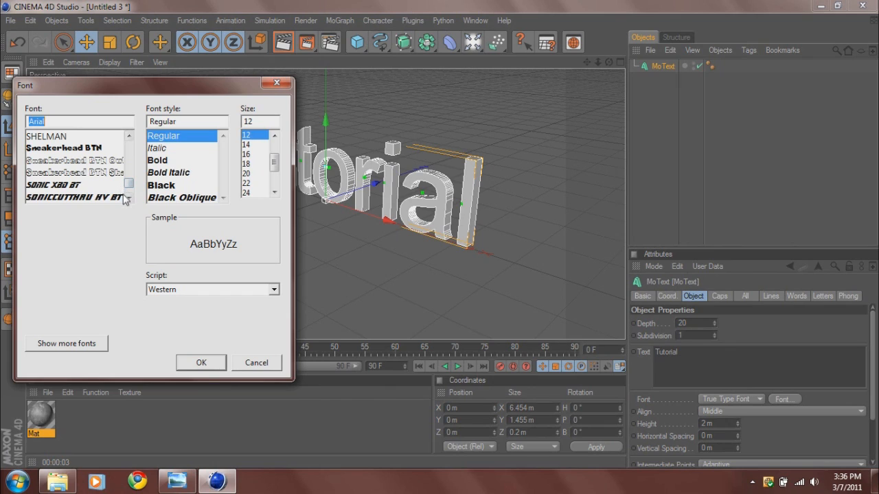
{"action": "left_click", "coordinate": [52, 184]}
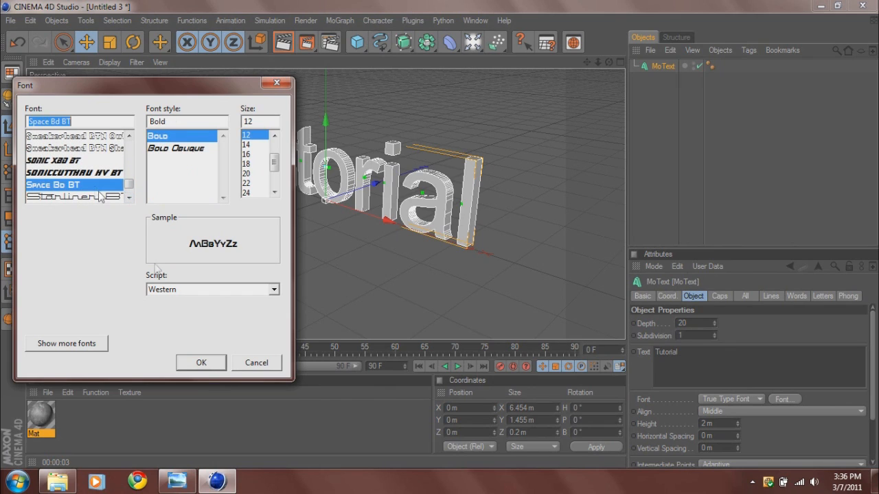
{"action": "left_click", "coordinate": [201, 363]}
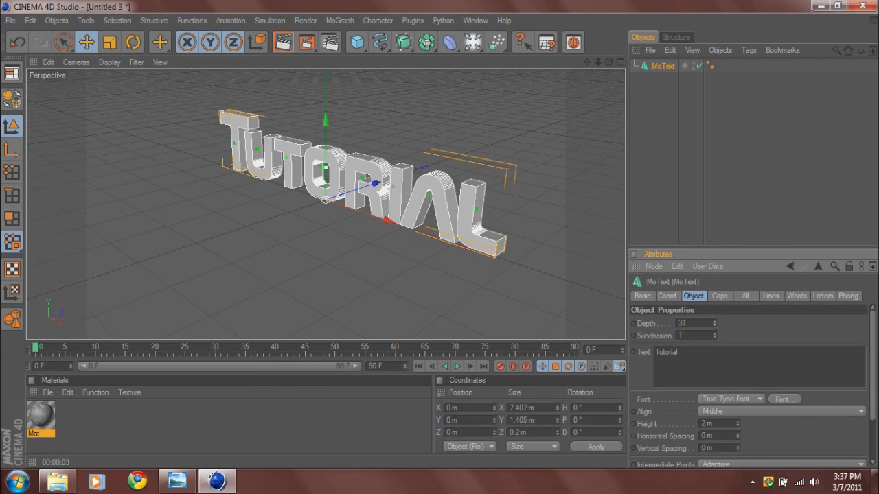
Step: Add a Light object to the scene near the Tutorial text
{"action": "left_click", "coordinate": [720, 297]}
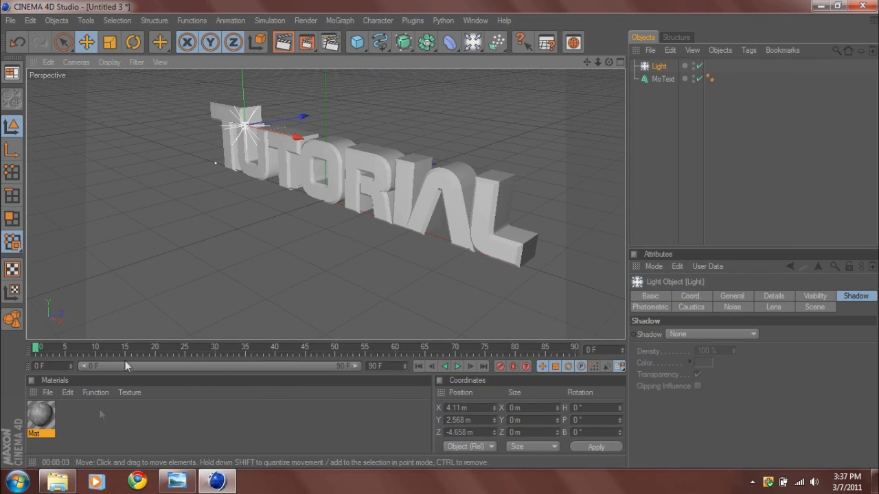
{"action": "mouse_move", "coordinate": [58, 431]}
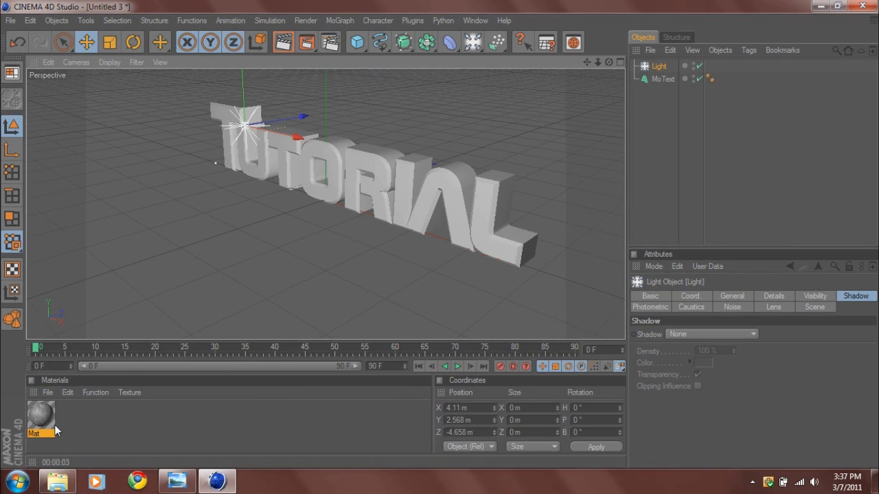
Step: Load Metal.jpg into the material's colour channel and apply it to the MoText
{"action": "left_click", "coordinate": [40, 418]}
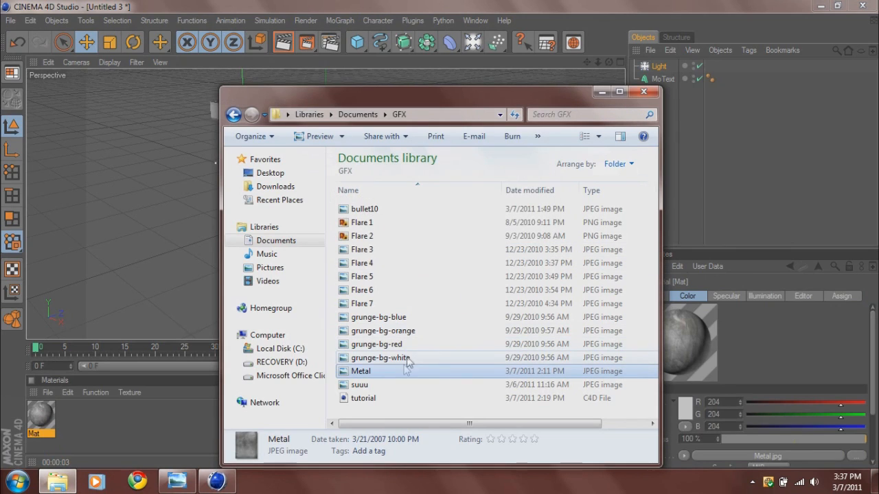
{"action": "mouse_move", "coordinate": [387, 373]}
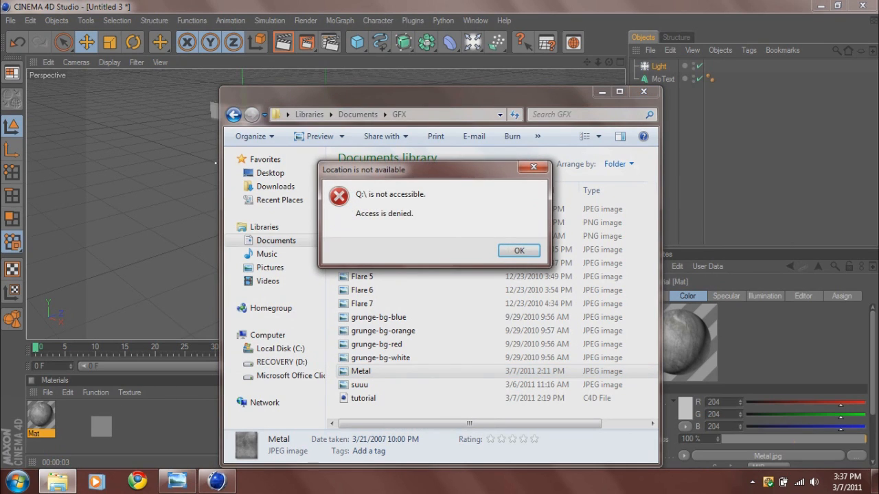
{"action": "left_click", "coordinate": [519, 250]}
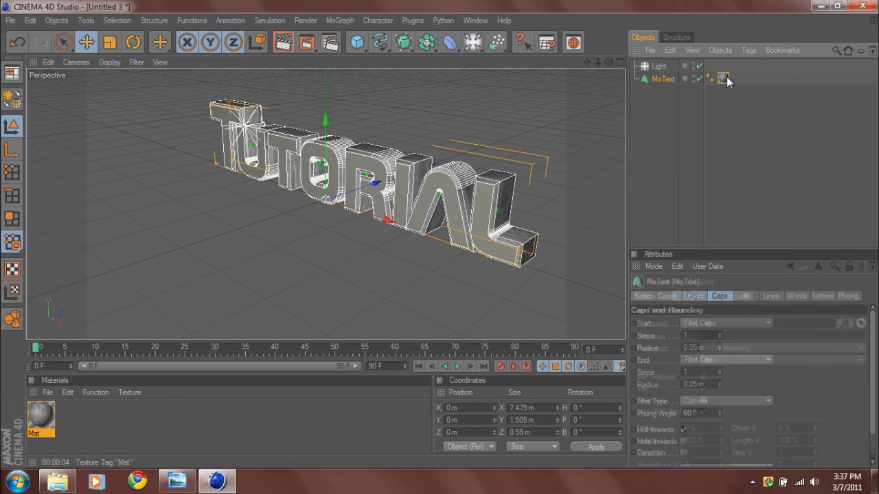
Step: Adjust the text's texture tag and create material Mat.1 with Metal.jpg in its colour channel
{"action": "left_click", "coordinate": [723, 78]}
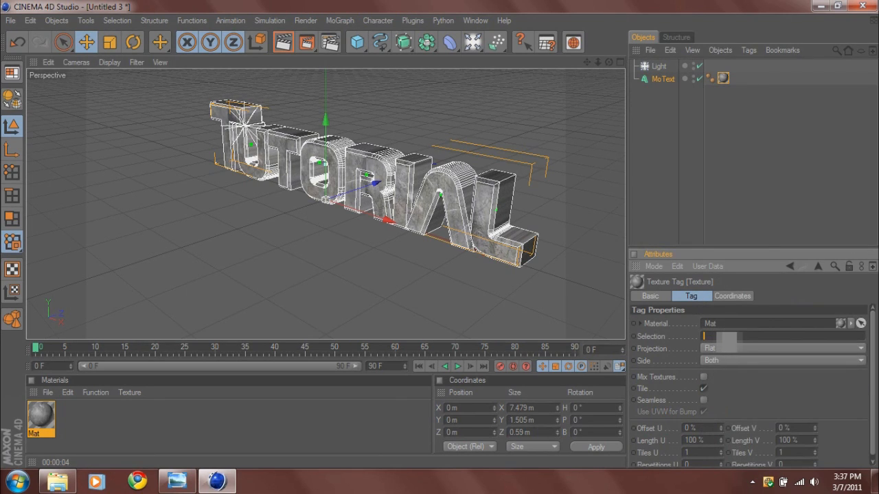
{"action": "type", "text": "C1"}
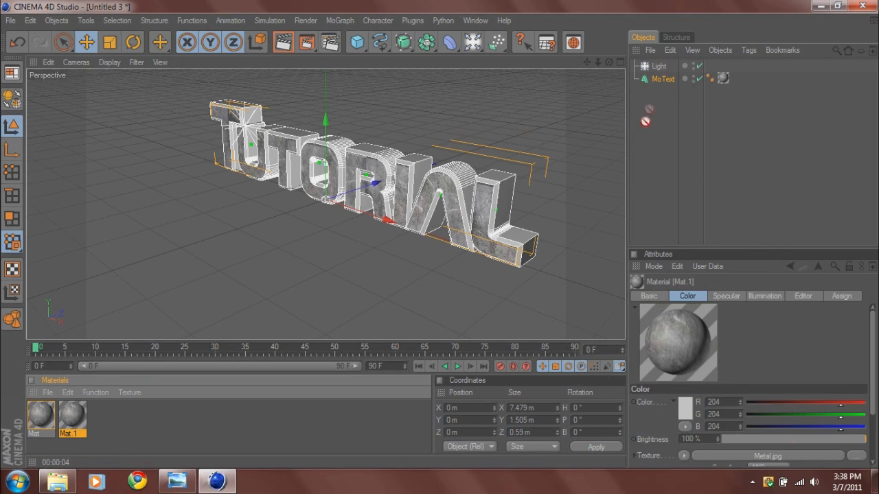
{"action": "left_click", "coordinate": [723, 79]}
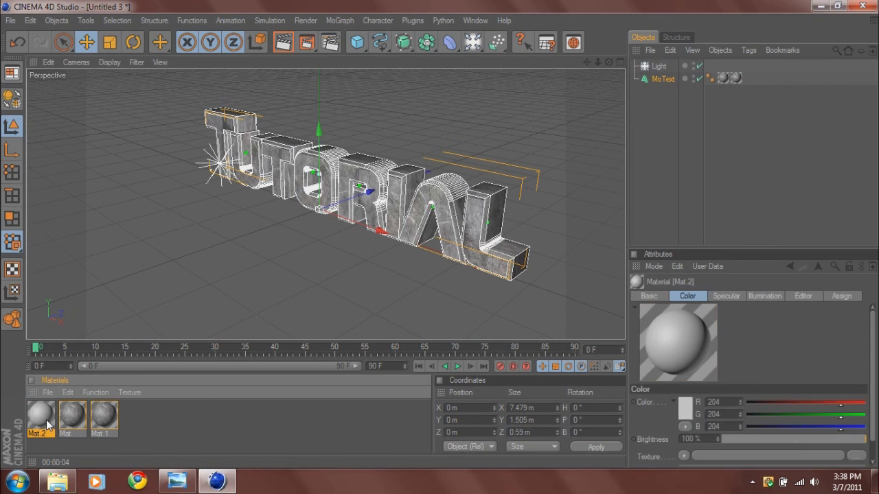
Step: Give Mat.2 a 100% specular height, enable reflection and luminance
{"action": "double_click", "coordinate": [40, 415]}
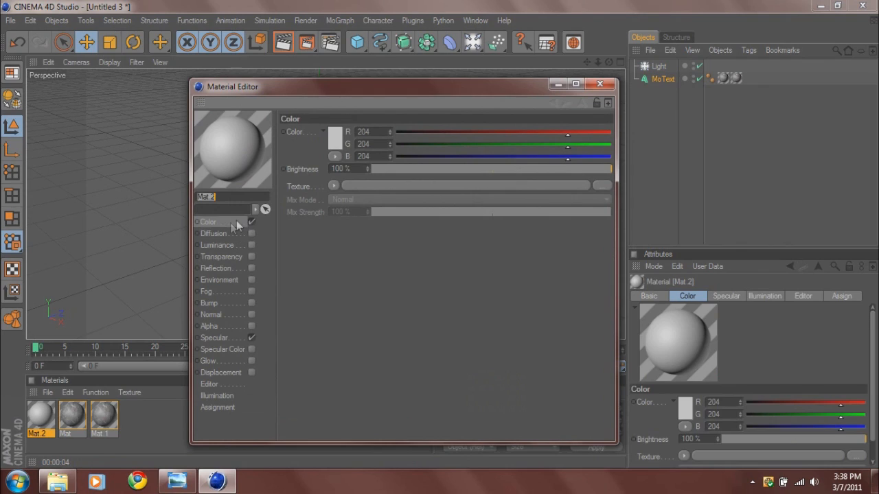
{"action": "left_click", "coordinate": [215, 338]}
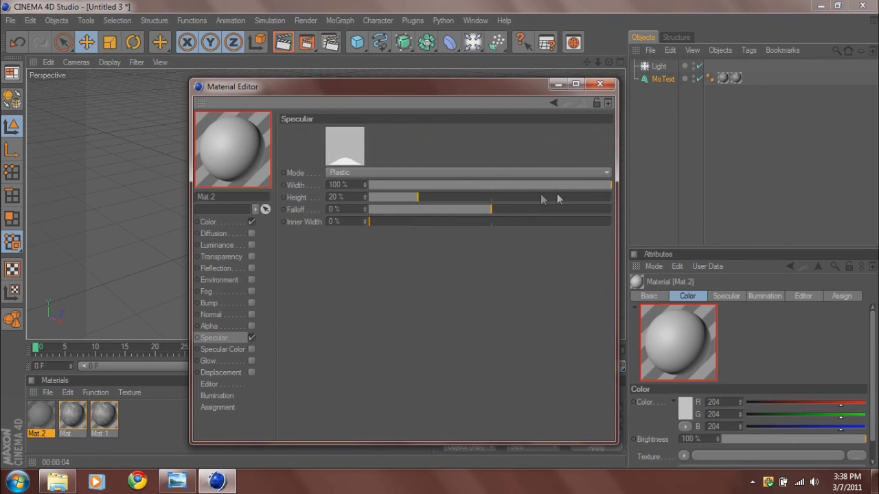
{"action": "left_click_drag", "start_coordinate": [398, 198], "coordinate": [611, 197]}
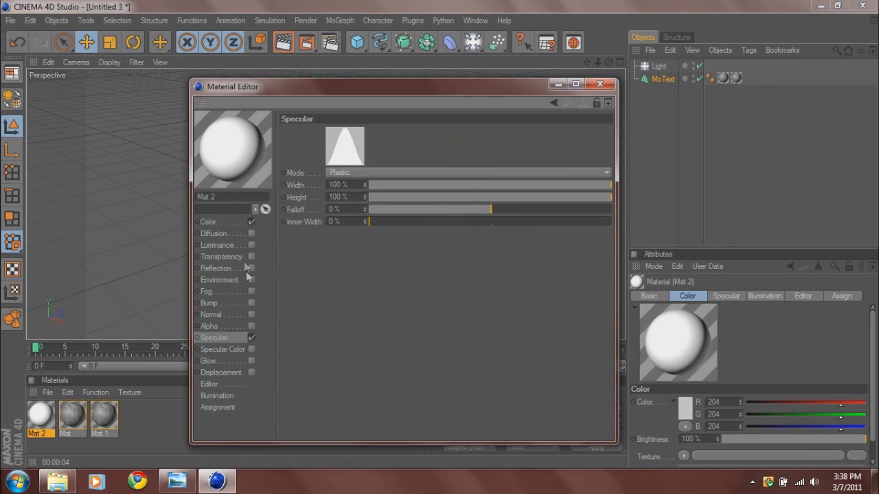
{"action": "left_click", "coordinate": [215, 268]}
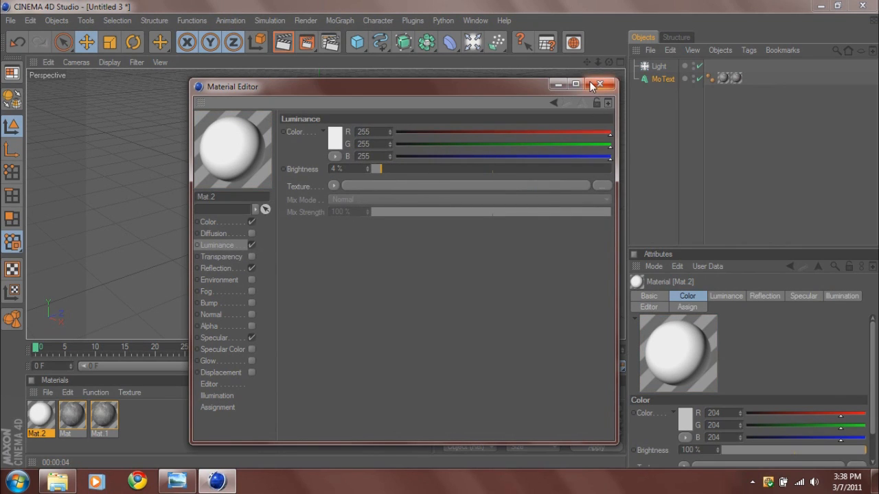
{"action": "left_click", "coordinate": [599, 86]}
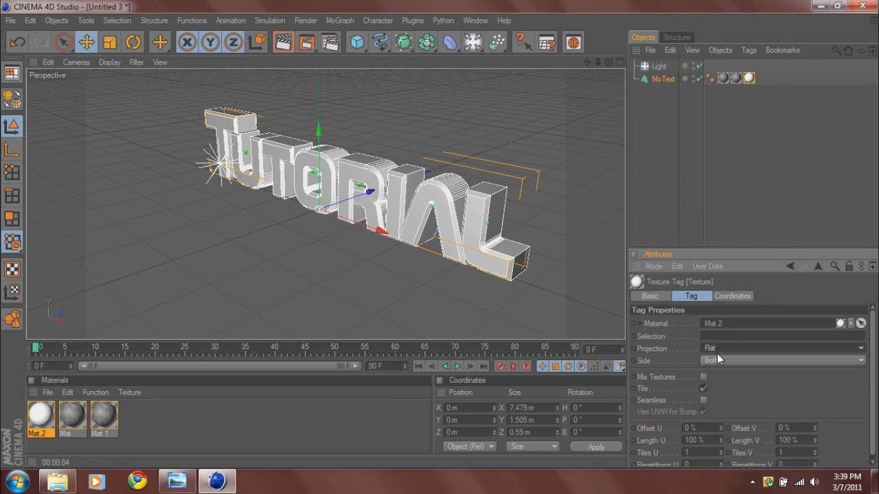
Step: Edit the texture tag's selection field, entering R1
{"action": "left_click", "coordinate": [783, 349]}
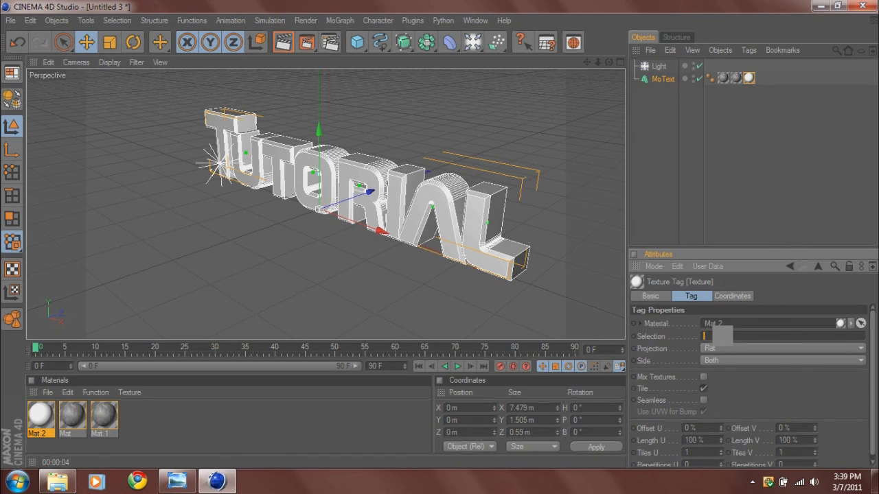
{"action": "type", "text": "R1"}
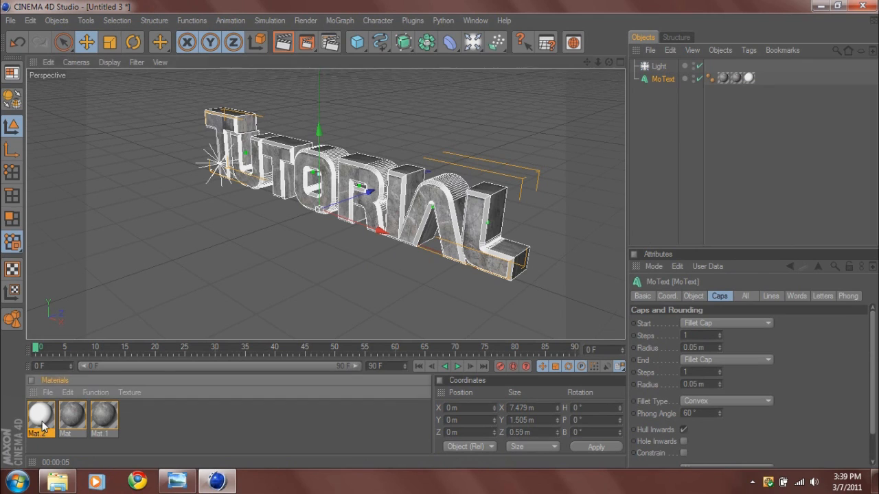
{"action": "double_click", "coordinate": [40, 415]}
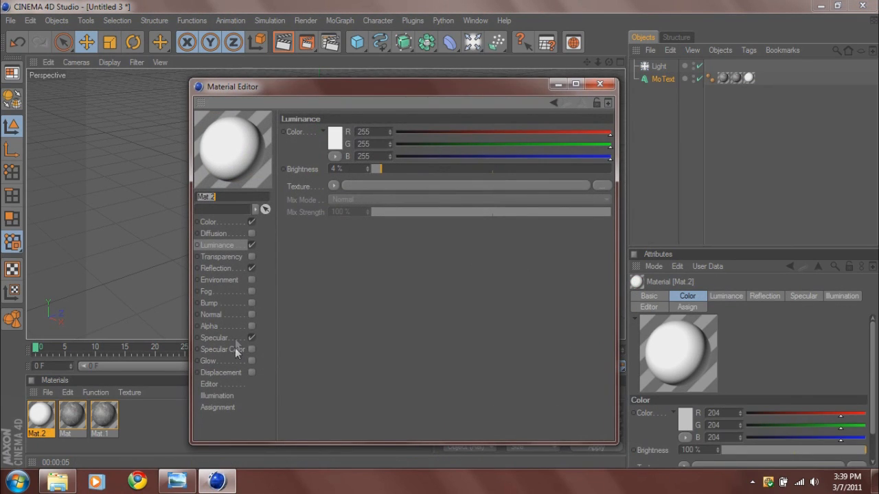
Step: Narrow Mat.2's specular width to 85% and render a viewport preview of the metallic text
{"action": "left_click", "coordinate": [217, 338]}
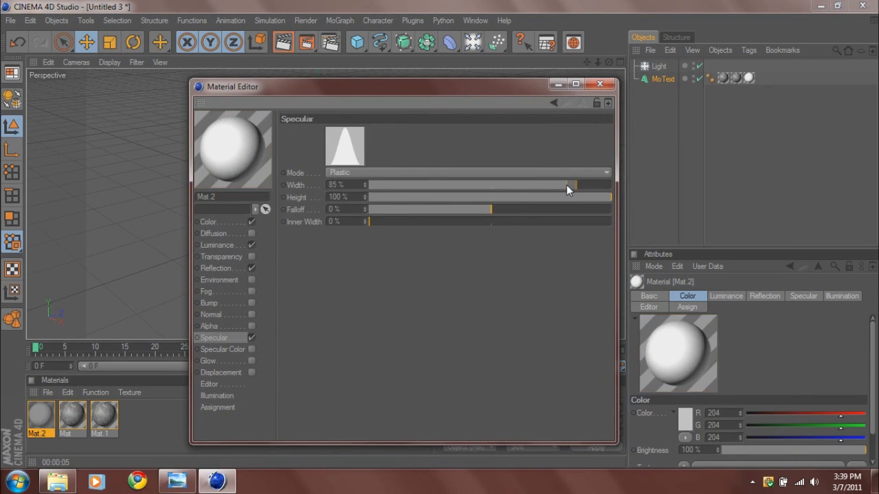
{"action": "left_click_drag", "start_coordinate": [572, 184], "coordinate": [549, 184]}
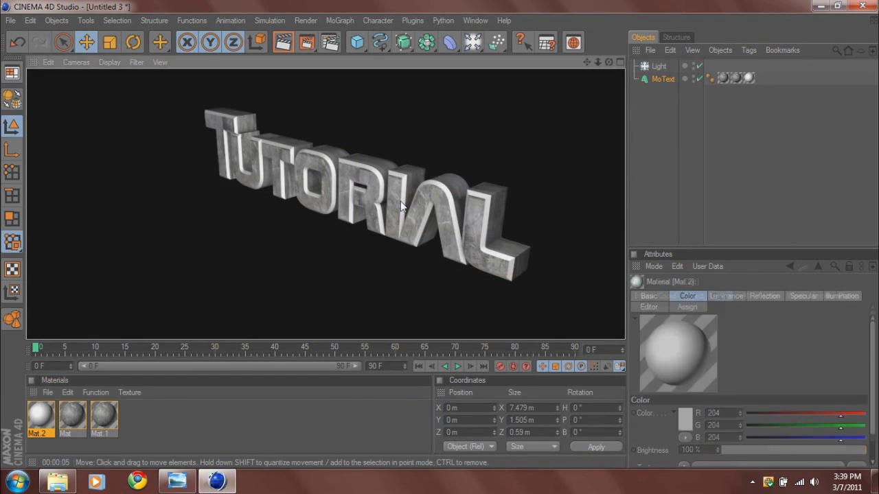
{"action": "left_click", "coordinate": [357, 41]}
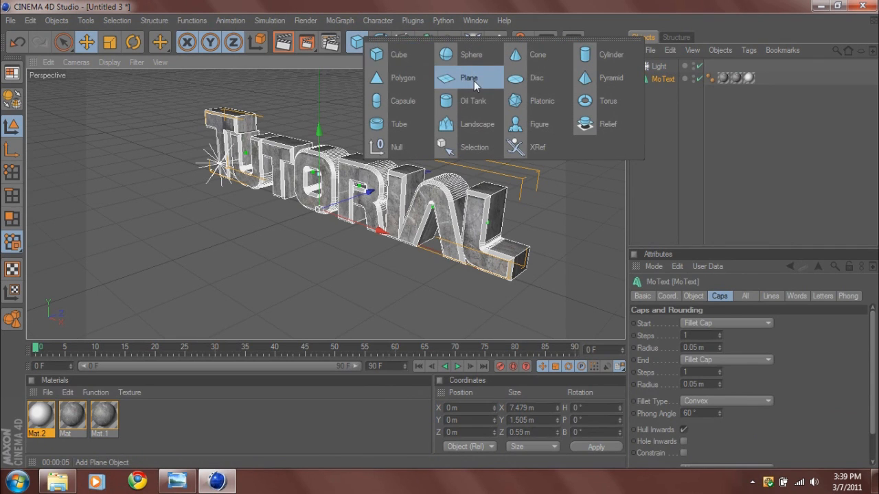
Step: Add a 58 m × 65 m floor plane and apply a new Nukei shader material to it
{"action": "left_click", "coordinate": [470, 77]}
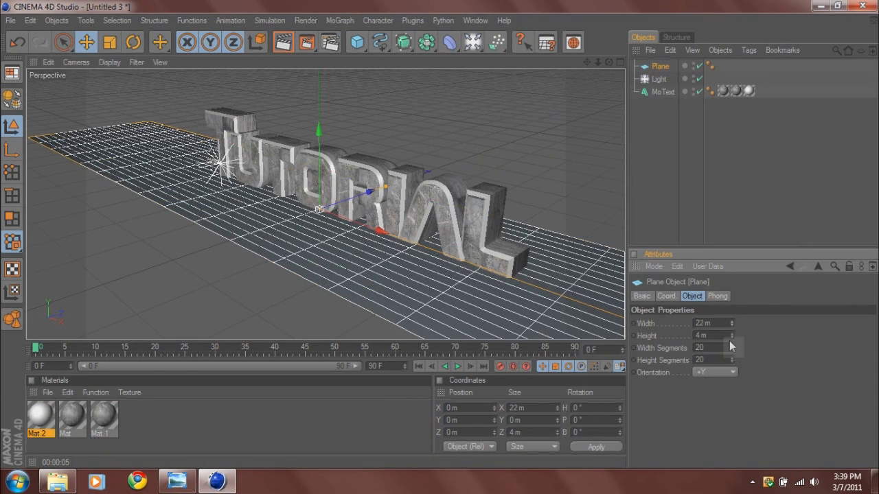
{"action": "left_click_drag", "start_coordinate": [701, 335], "coordinate": [733, 335]}
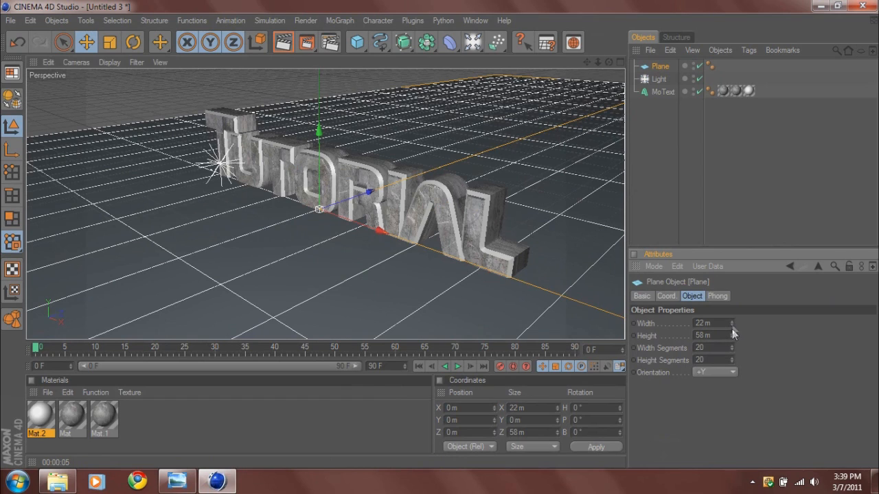
{"action": "left_click", "coordinate": [47, 392]}
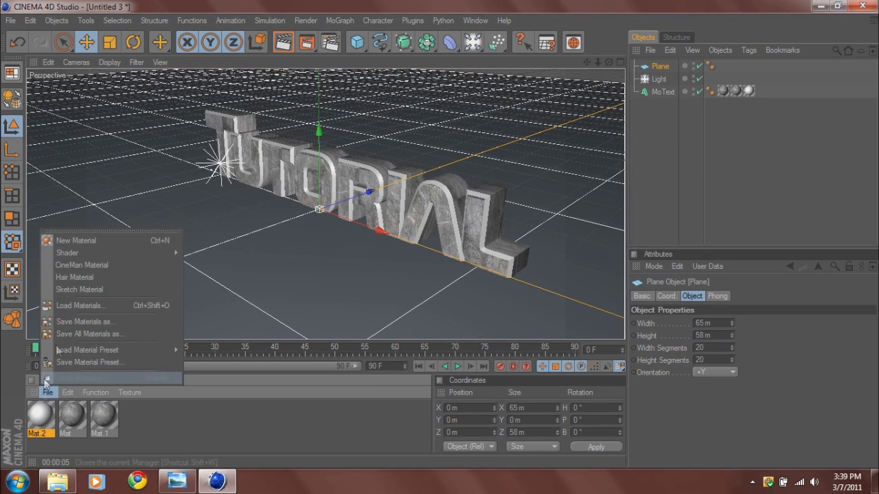
{"action": "mouse_move", "coordinate": [66, 253]}
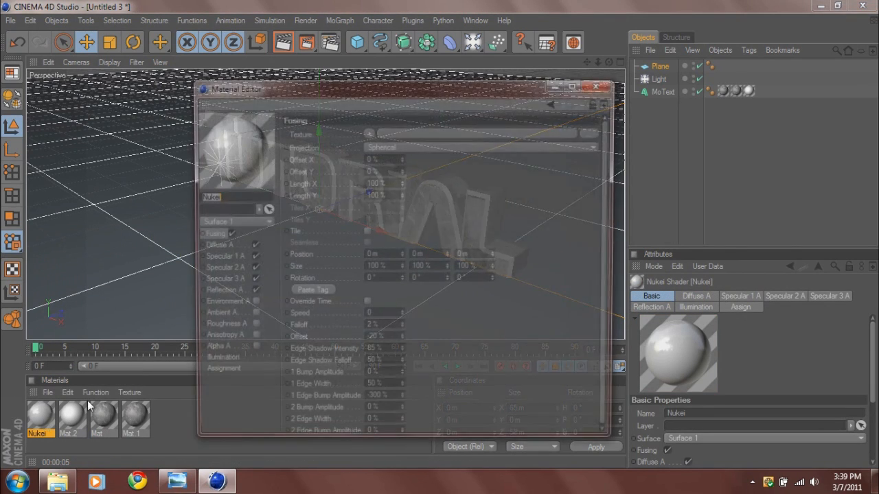
{"action": "left_click", "coordinate": [594, 86]}
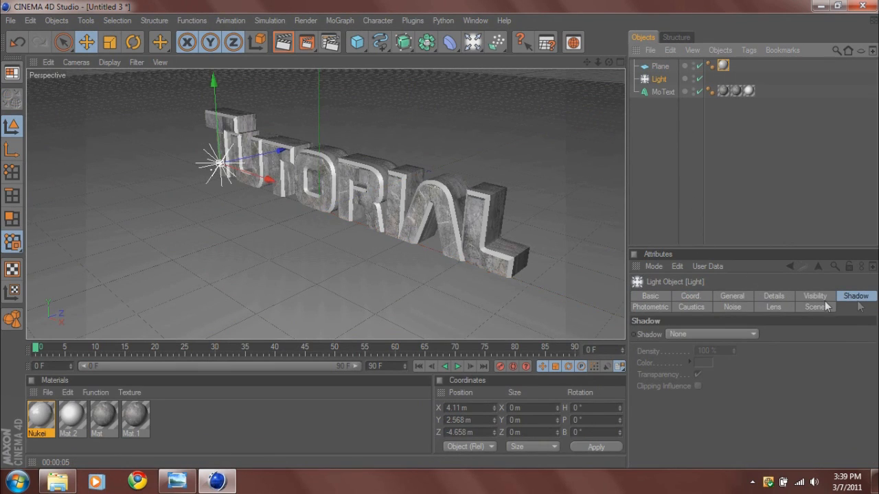
Step: Set the light's shadow to Shadow Maps (Soft) and preview with Render Region
{"action": "left_click", "coordinate": [712, 334]}
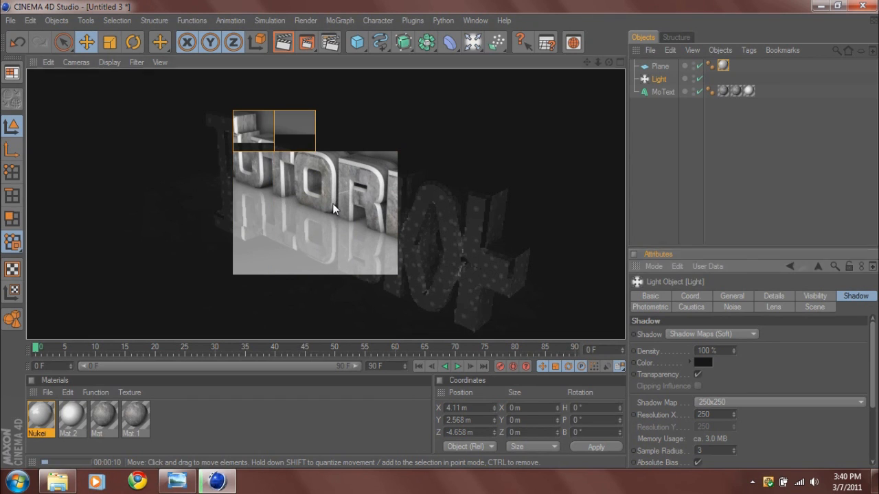
{"action": "left_click", "coordinate": [663, 91]}
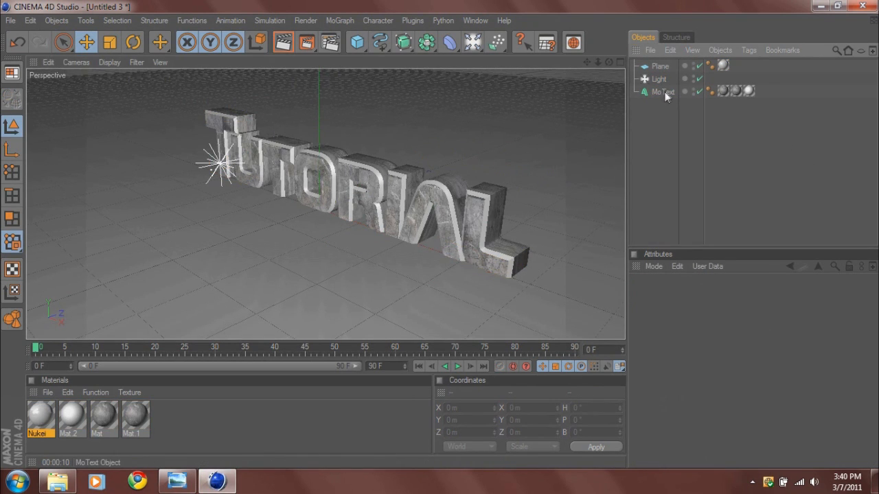
Step: Change the MoText's Mat.1 texture tag projection from UVW mapping to Cubic
{"action": "left_click", "coordinate": [662, 91]}
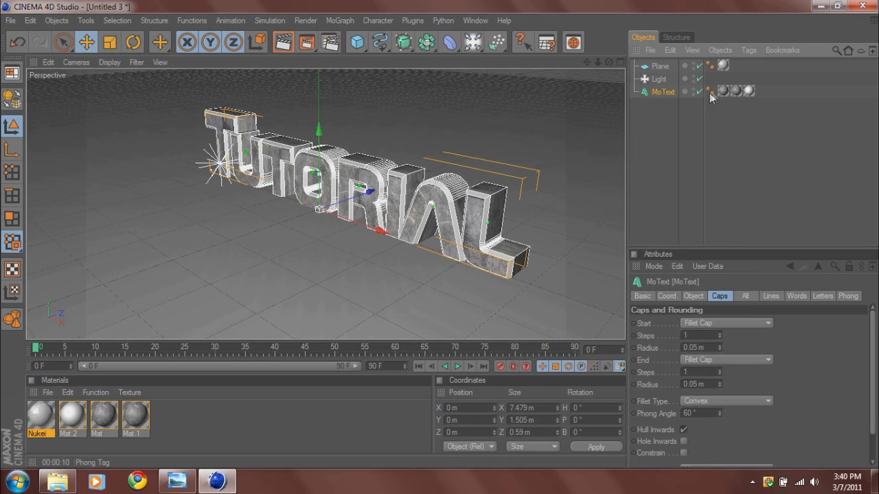
{"action": "left_click", "coordinate": [723, 91]}
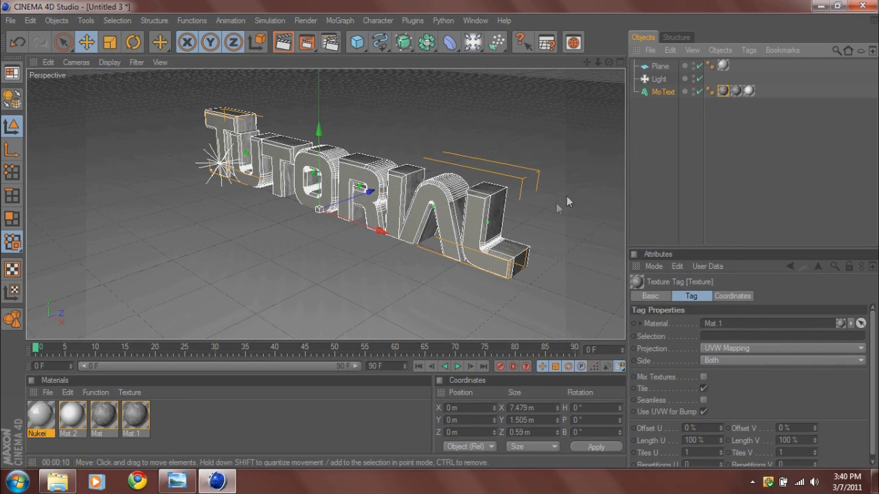
{"action": "mouse_move", "coordinate": [580, 242]}
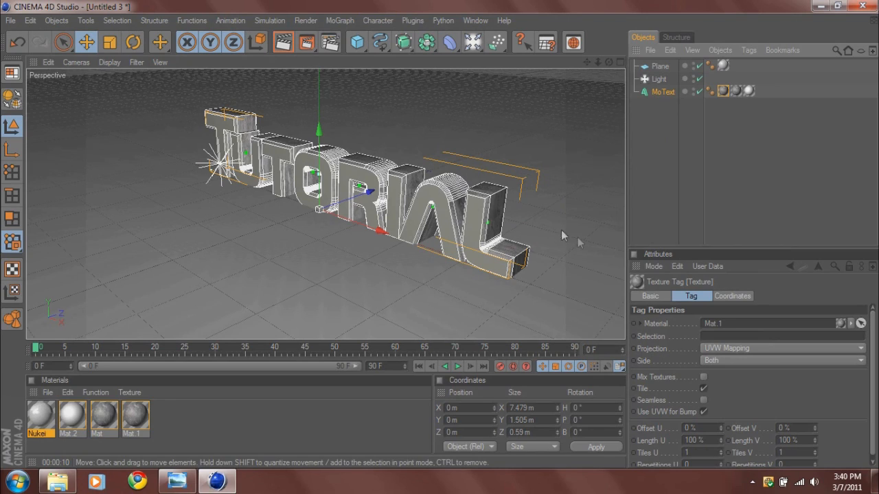
{"action": "left_click", "coordinate": [780, 360]}
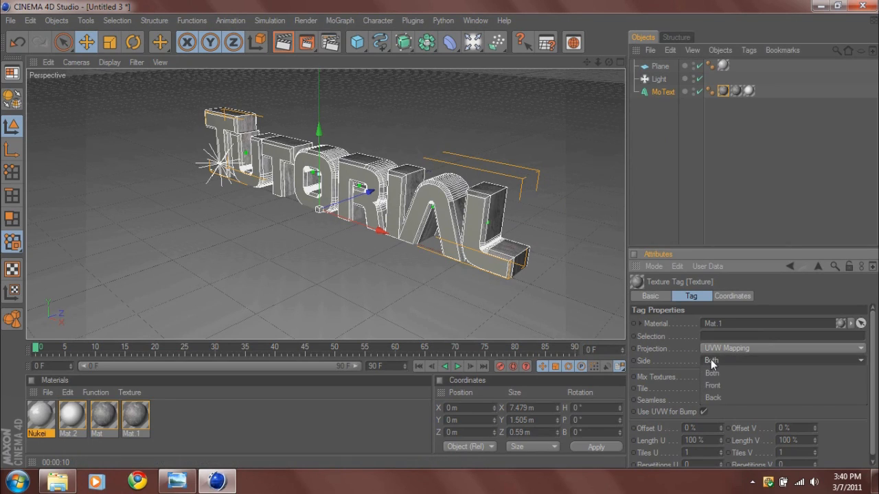
{"action": "left_click", "coordinate": [783, 349]}
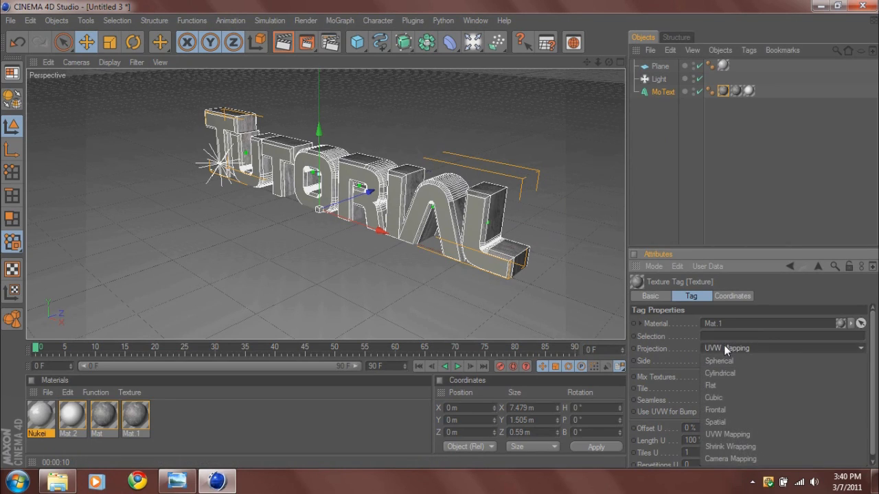
{"action": "left_click", "coordinate": [714, 398]}
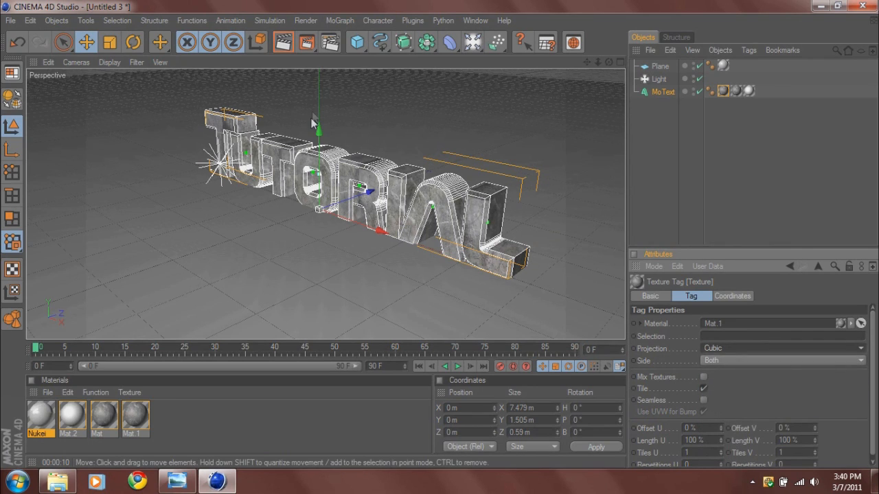